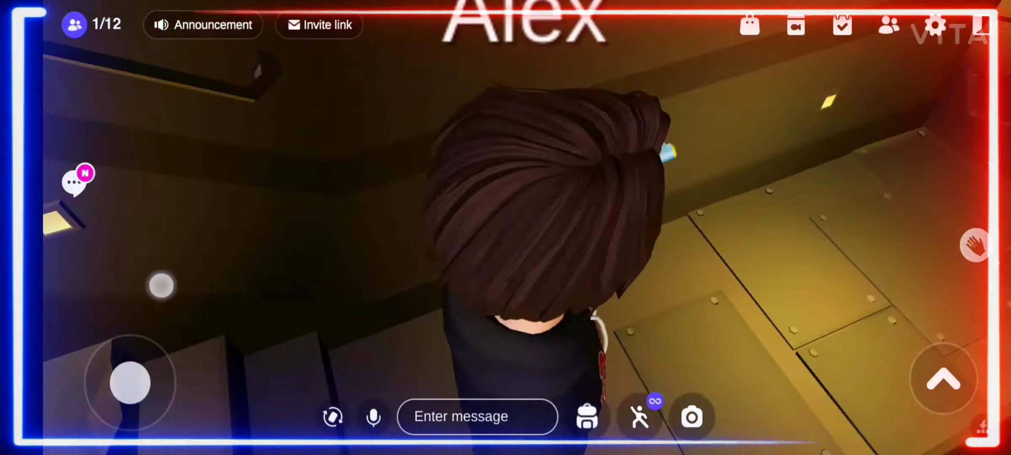
- Walk Alex down the dark secret passage until he reaches the jail cell with bunk beds
left_click_drag(129, 382, 171, 396)
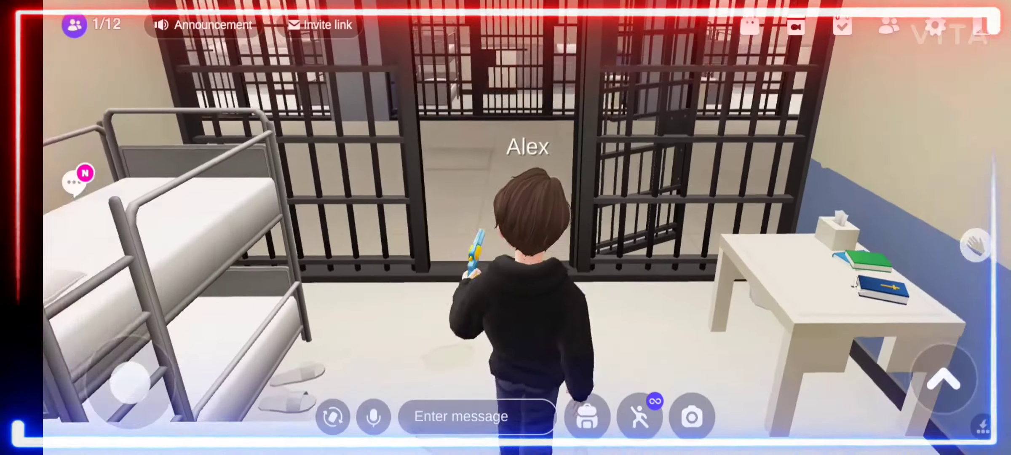
- Walk Alex out into the prison corridor and have him perform a gesture from the Gesture list
left_click_drag(126, 380, 148, 338)
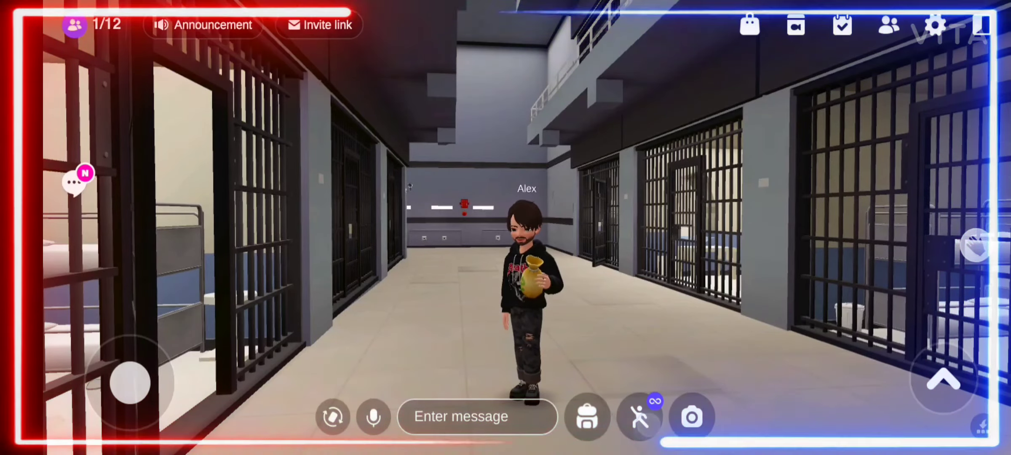
left_click(639, 416)
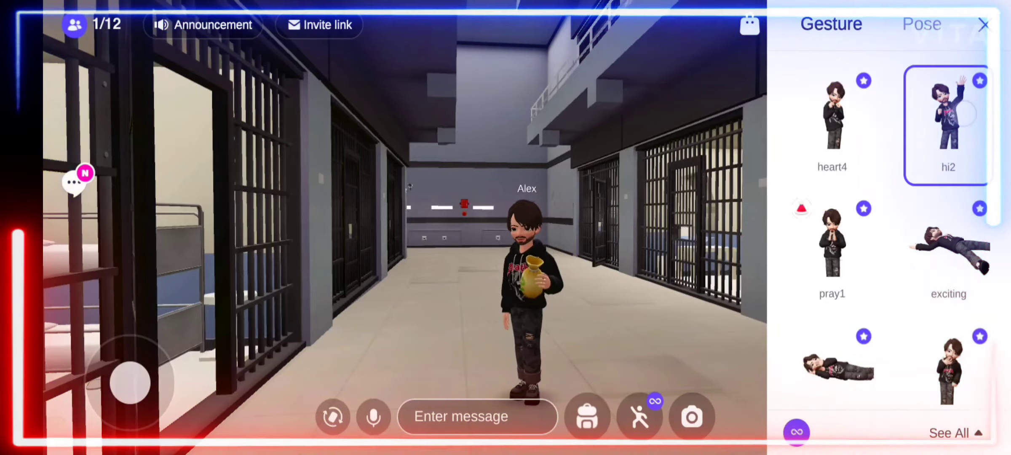
left_click(947, 116)
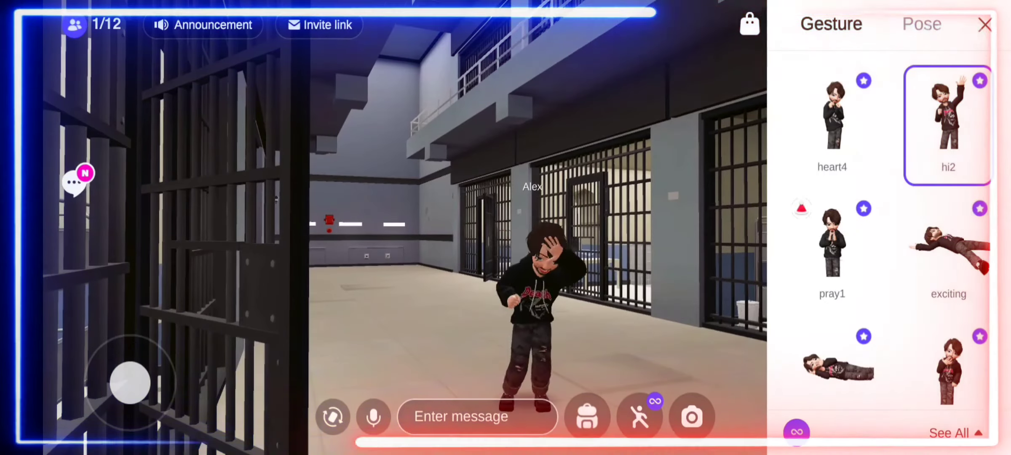